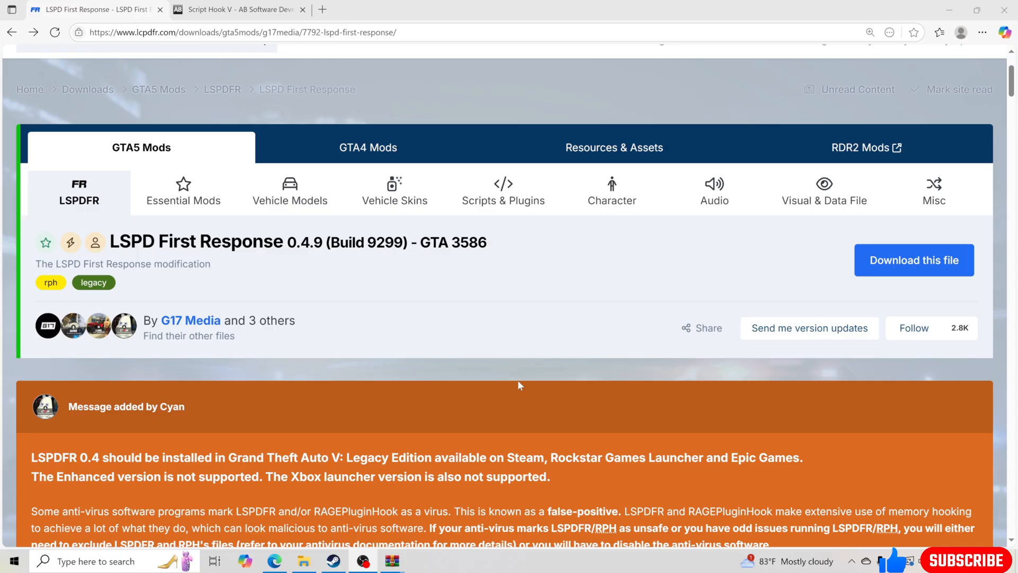
mouse_move(395, 278)
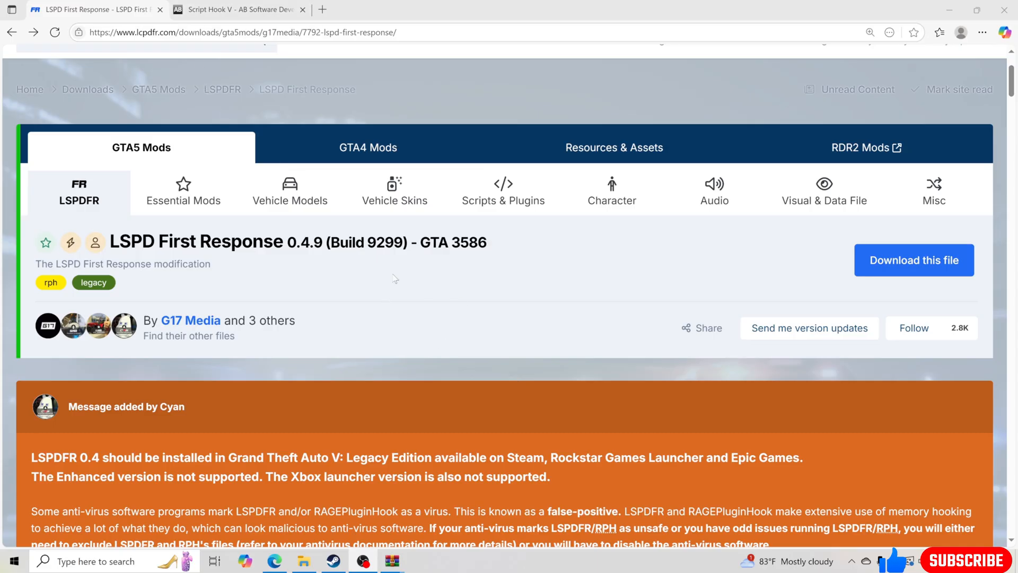
mouse_move(456, 354)
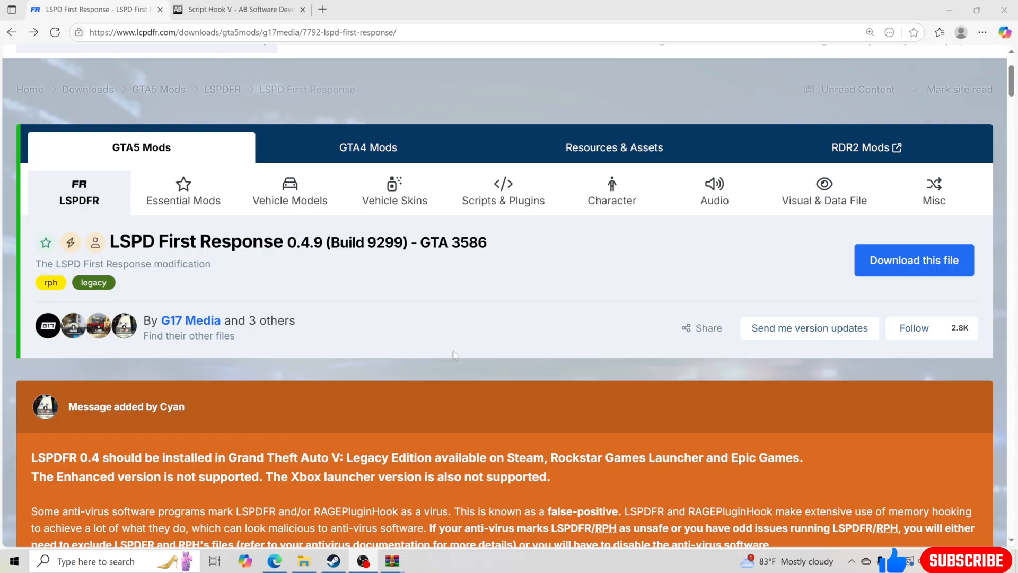
mouse_move(513, 393)
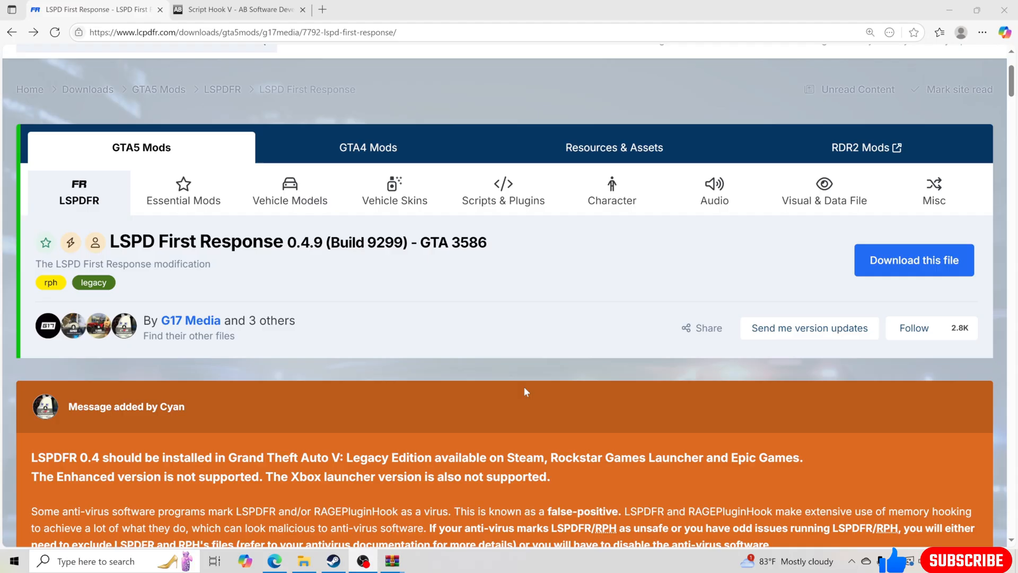
mouse_move(534, 324)
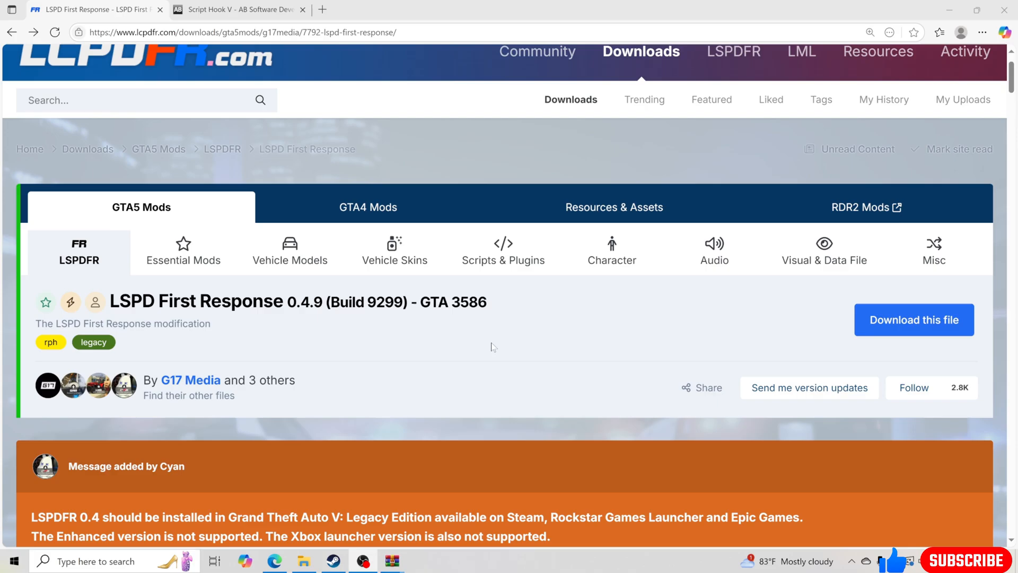
Step: Review the Enhanced-version note, start the LSPD First Response download and accept the license
scroll(down, 3)
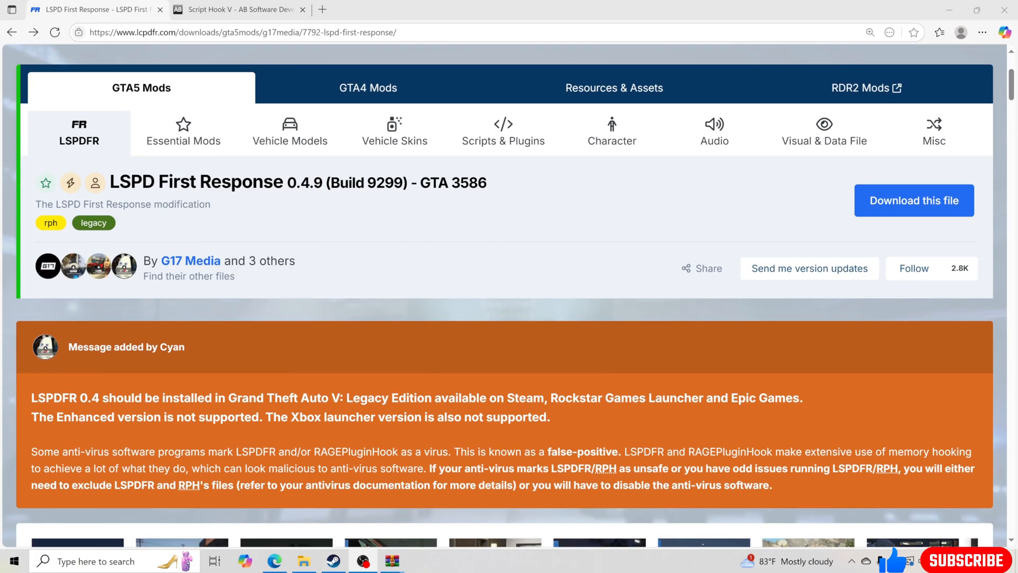
drag(31, 417, 375, 417)
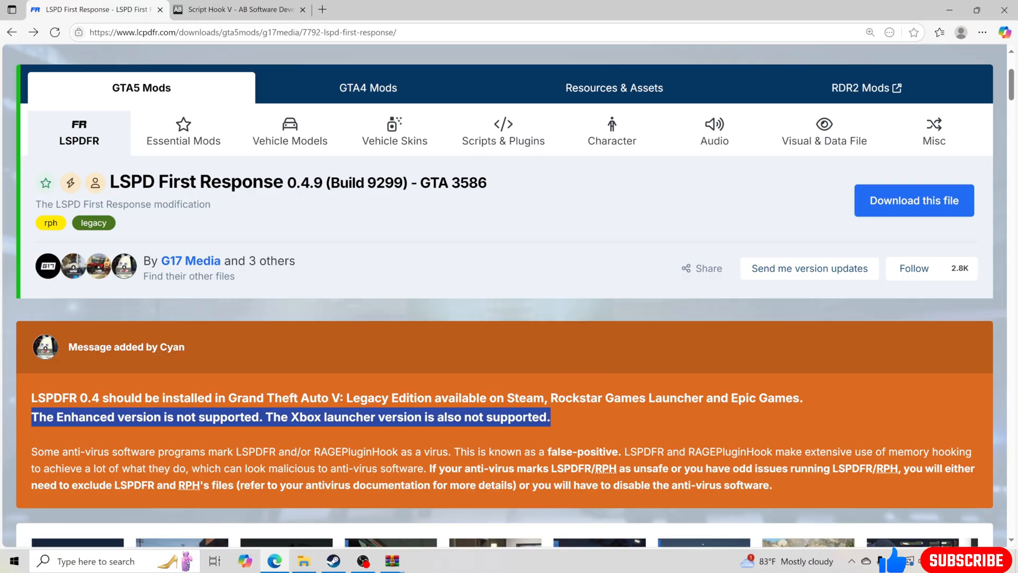
mouse_move(254, 435)
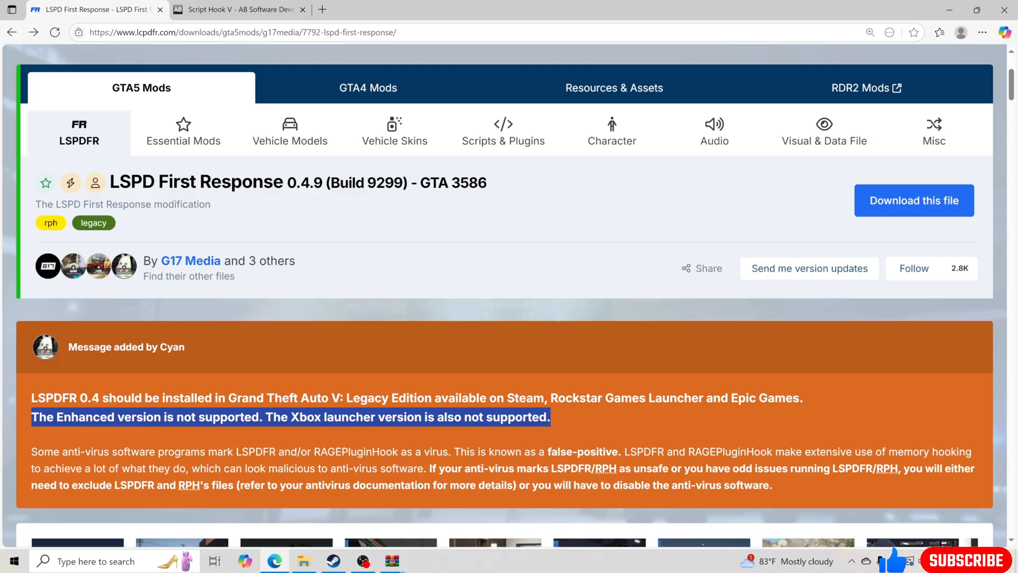
mouse_move(435, 380)
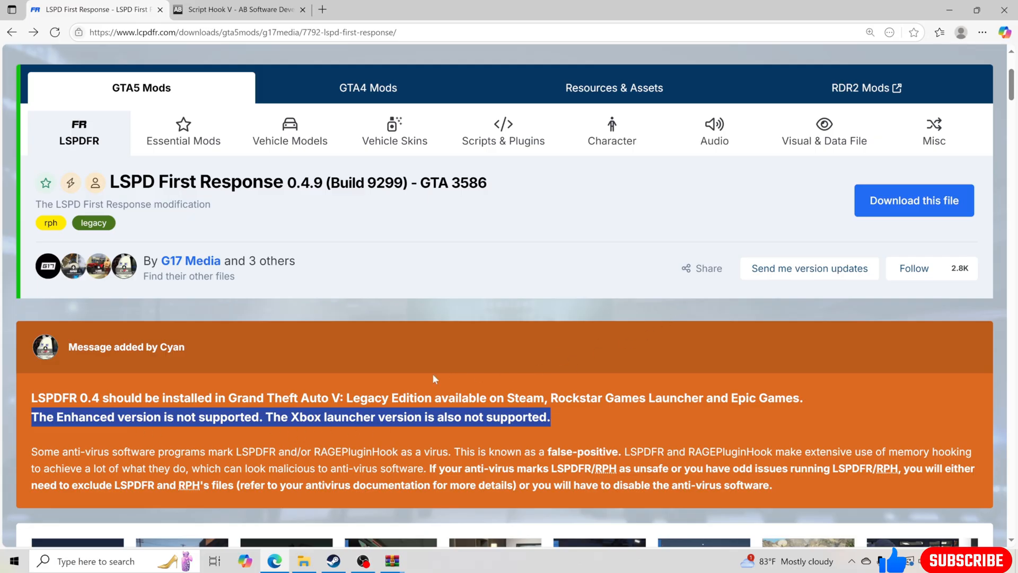
scroll(up, 3)
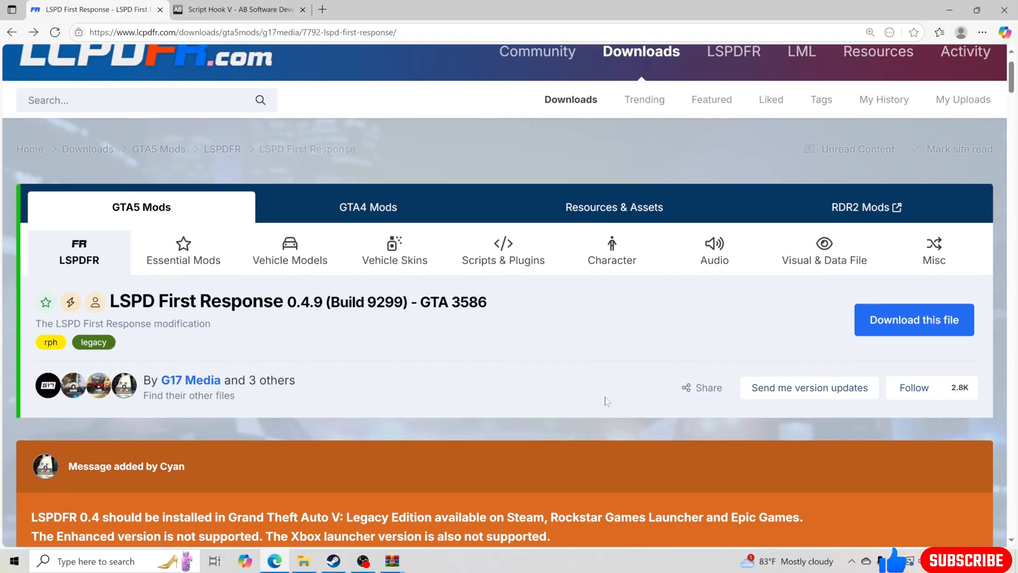
click(914, 320)
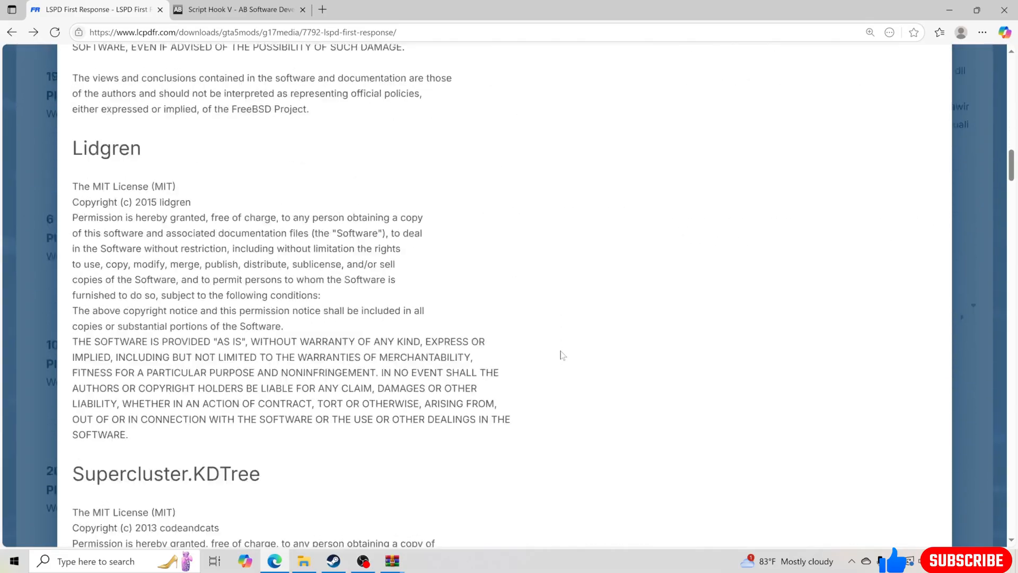
click(913, 319)
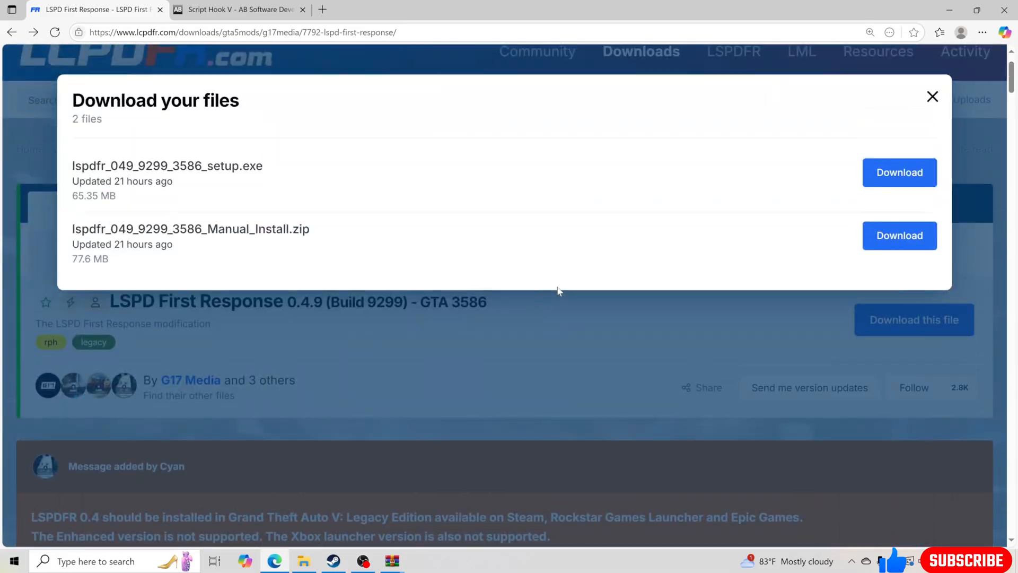
Step: Download lspdfr_049_9299_3586_Manual_Install.zip and switch to the Script Hook V page
double_click(248, 229)
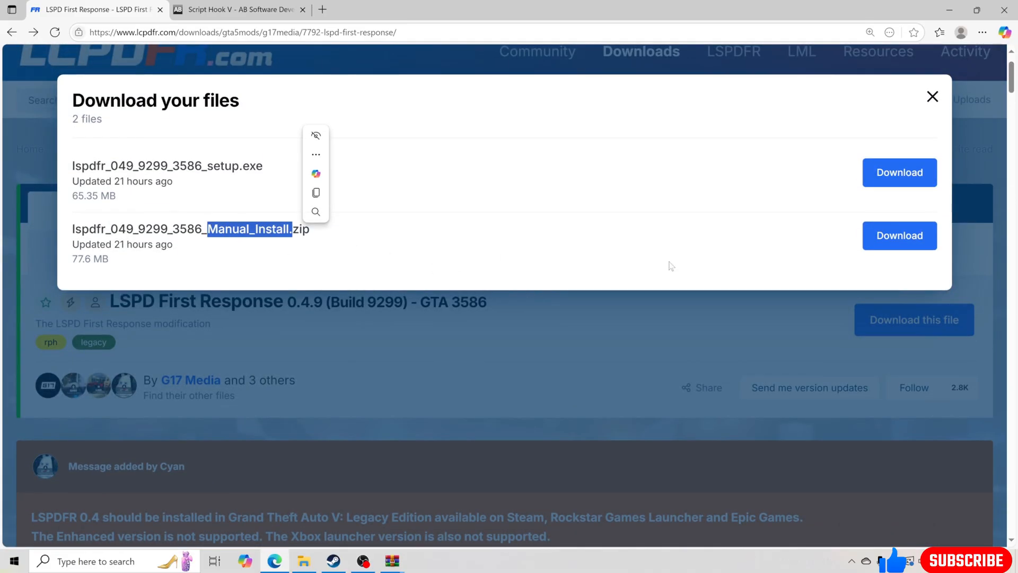
click(900, 236)
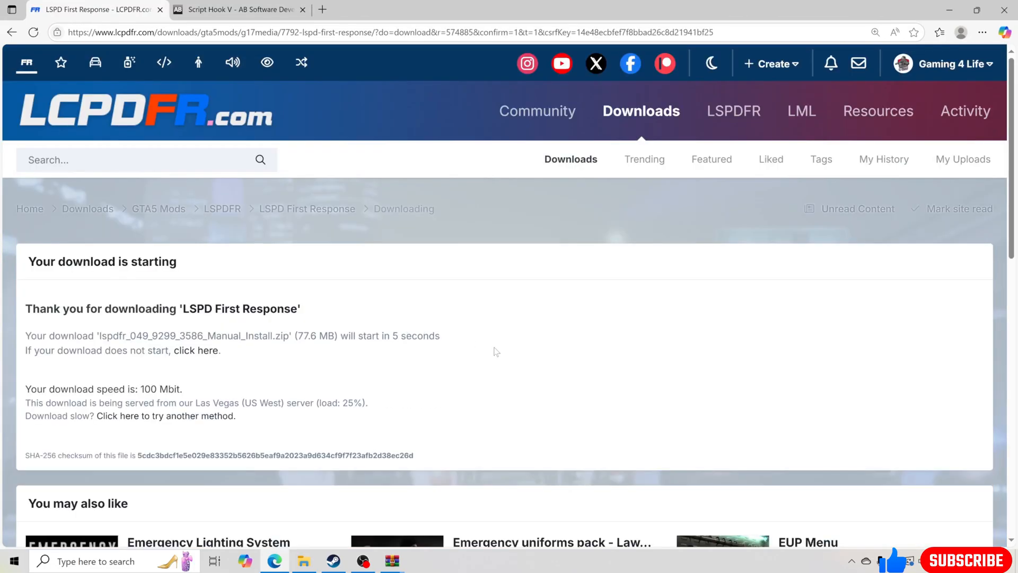
click(240, 10)
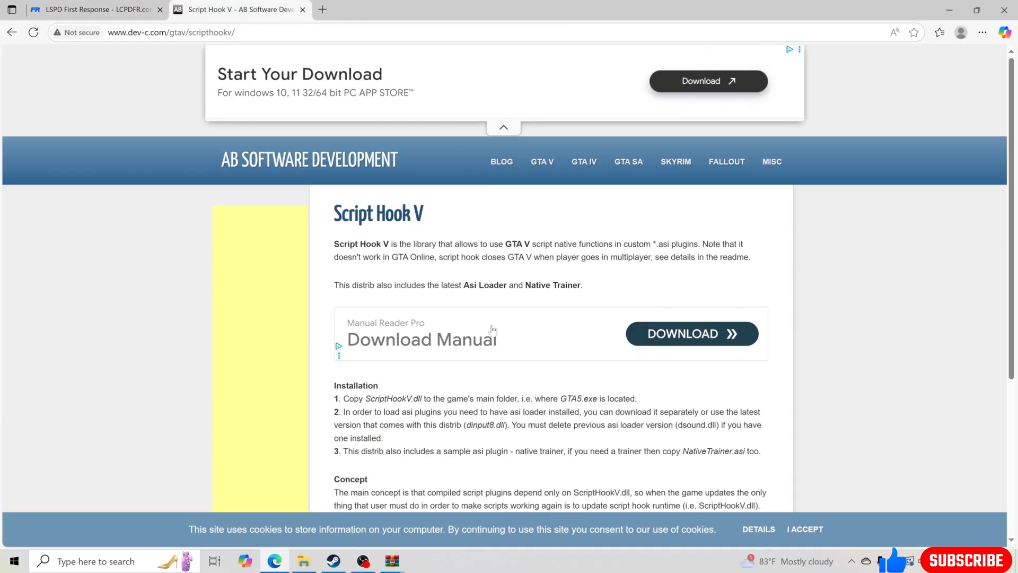
mouse_move(523, 320)
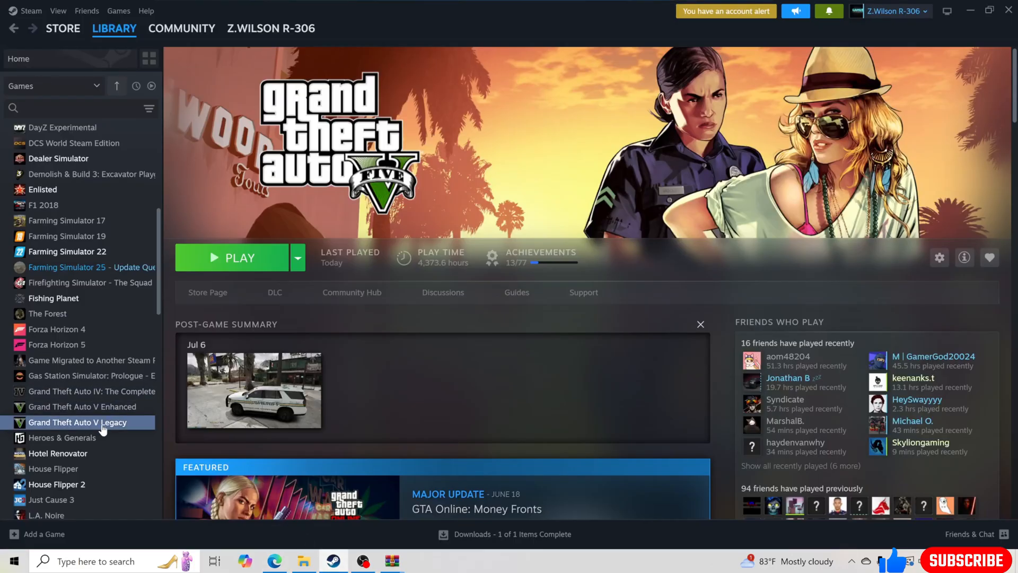
Step: Bring up the Steam library options for Grand Theft Auto V Legacy
right_click(77, 422)
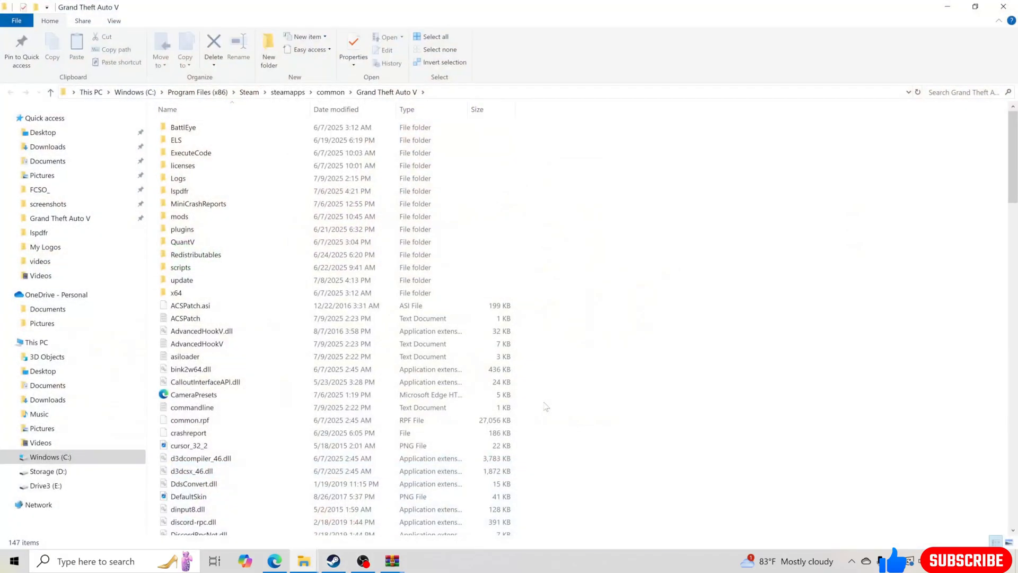
mouse_move(546, 372)
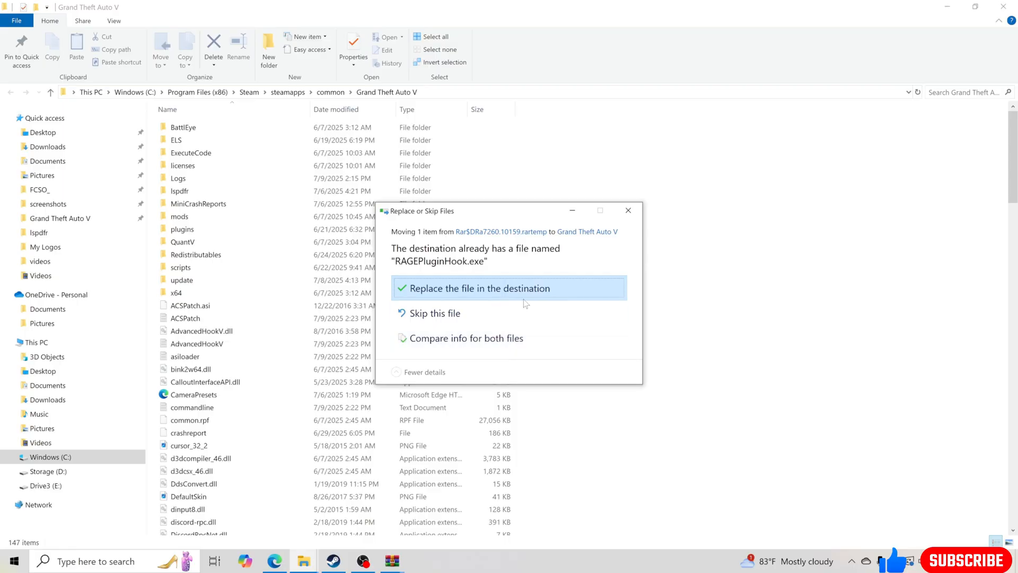
Step: Overwrite the existing RAGEPluginHook.exe in the GTA V folder with the new copy
click(508, 288)
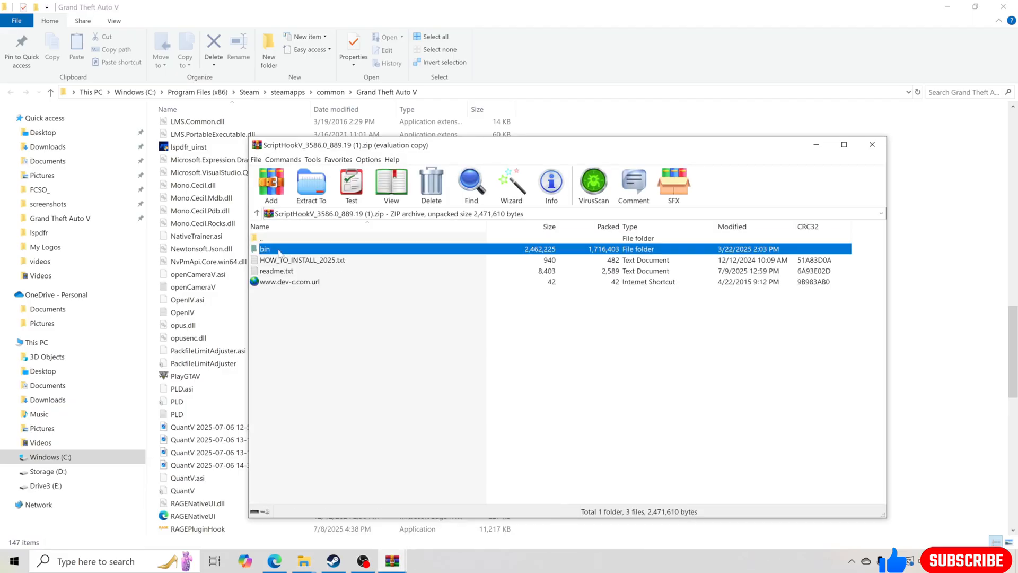
Step: Move the four bin files into the Grand Theft Auto V folder, replacing the existing copies
double_click(265, 248)
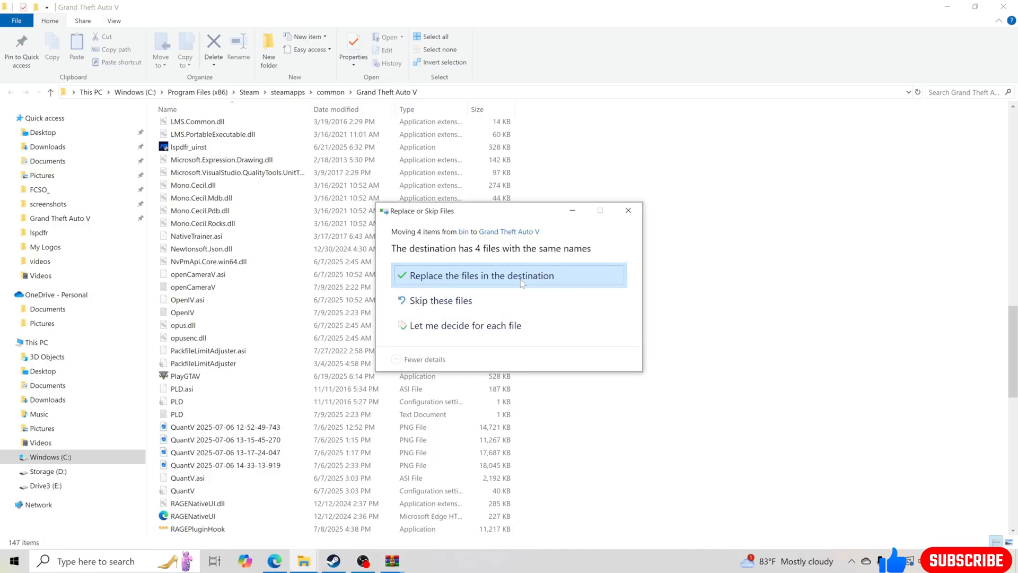
click(481, 276)
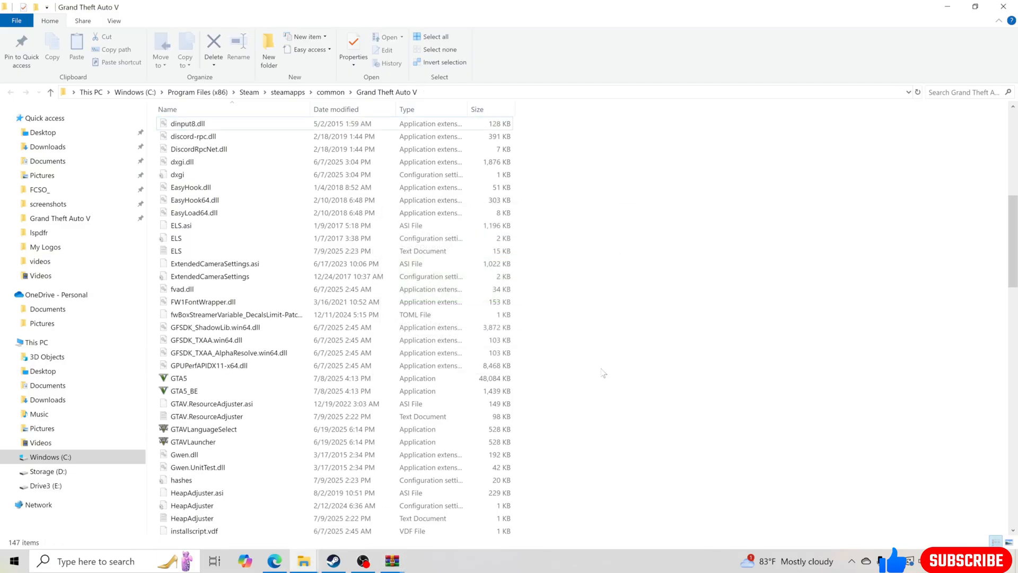
Step: Launch RAGEPluginHook.exe from the game folder and allow it past SmartScreen
scroll(down, 3)
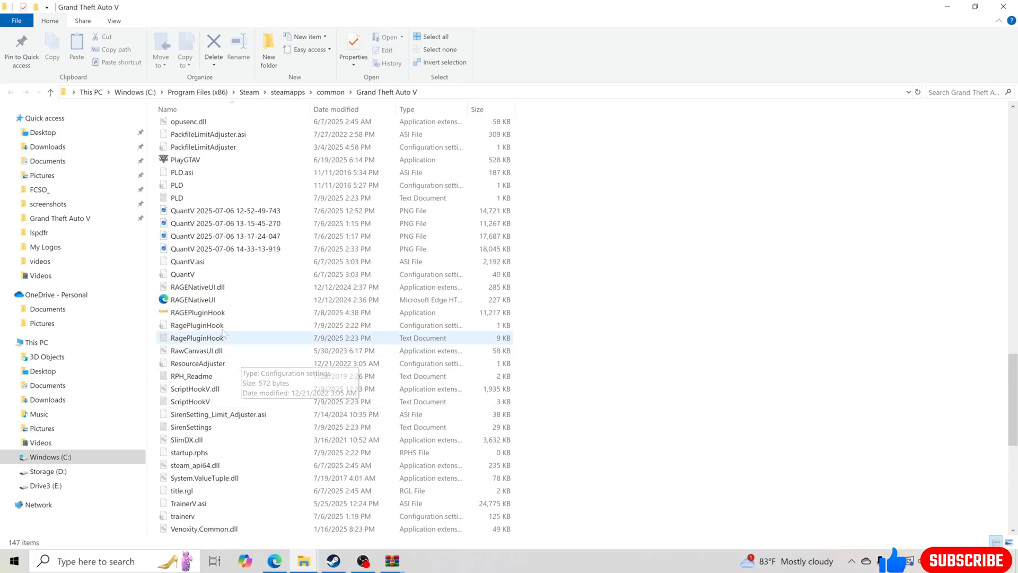
double_click(197, 312)
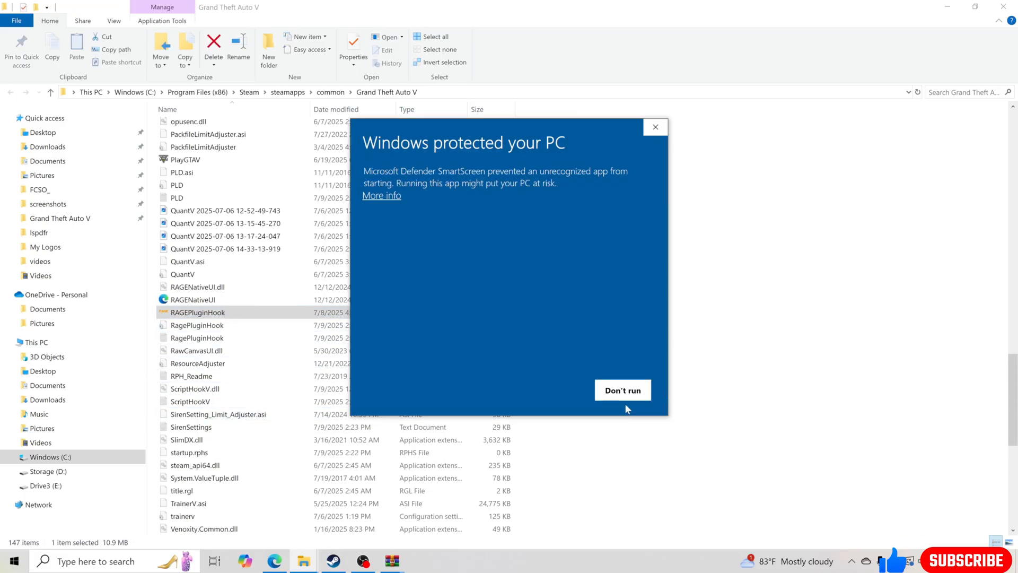
click(381, 196)
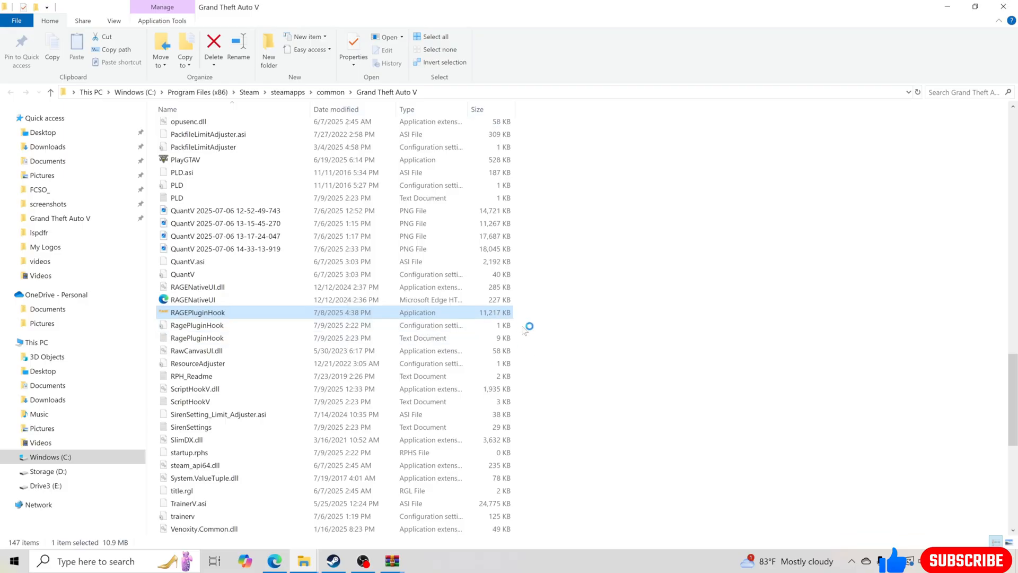
mouse_move(525, 381)
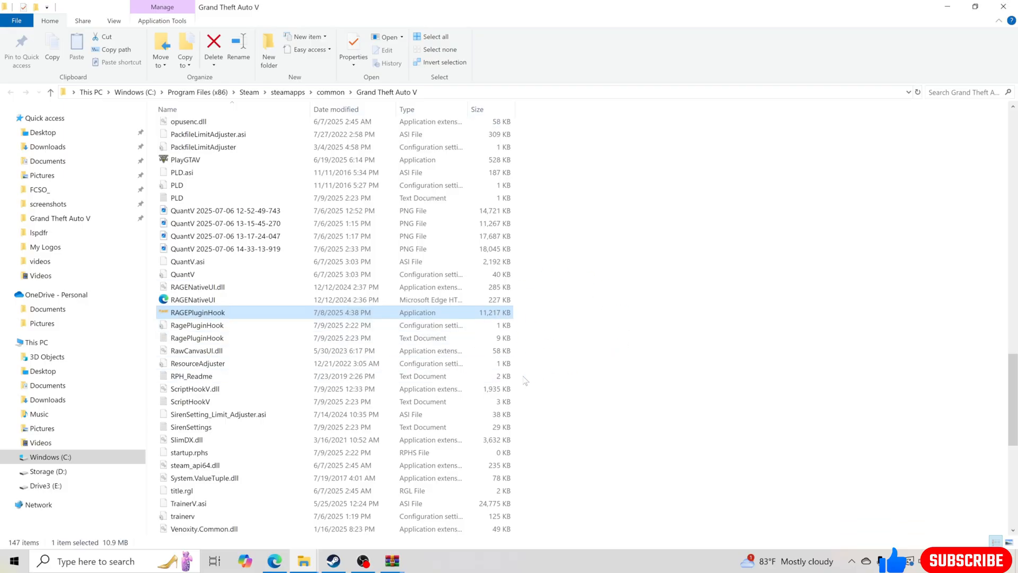
Step: Relaunch RAGEPluginHook, accept its disclaimer, and start it again to reach settings
double_click(197, 312)
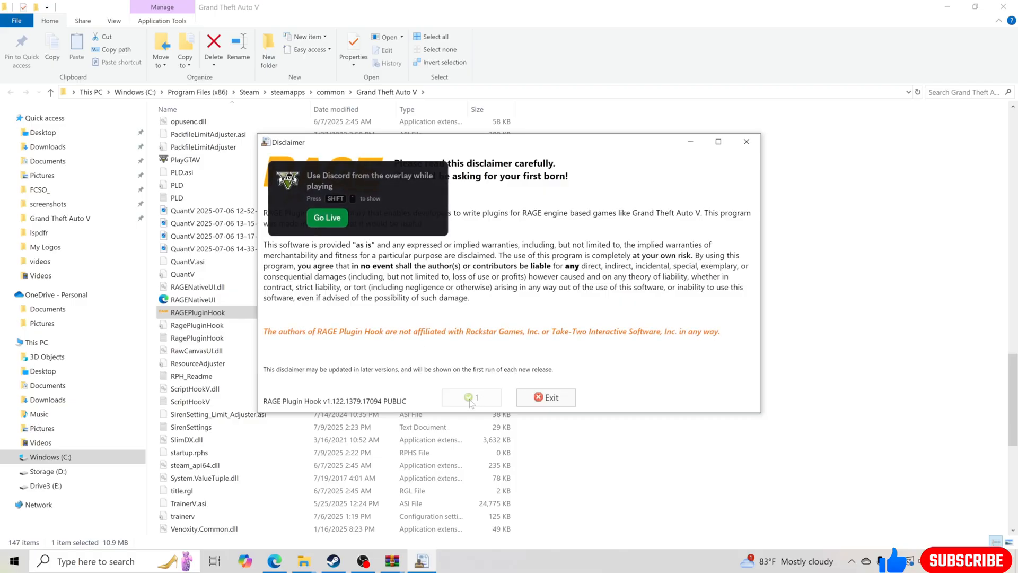
click(470, 396)
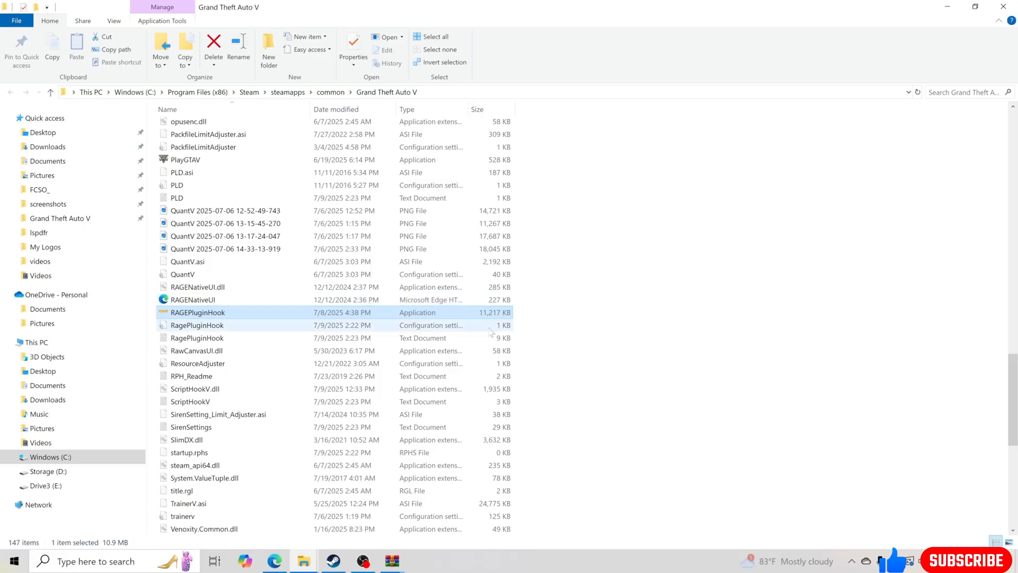
double_click(197, 312)
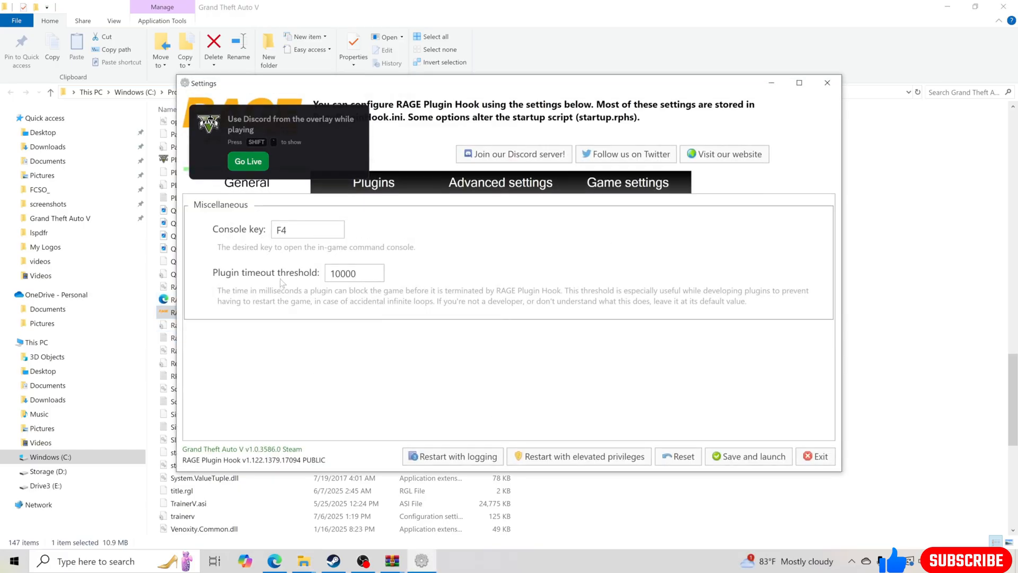
Step: Try 60000 for the plugin timeout threshold, revert to 10000, and move to the Plugins settings
click(355, 273)
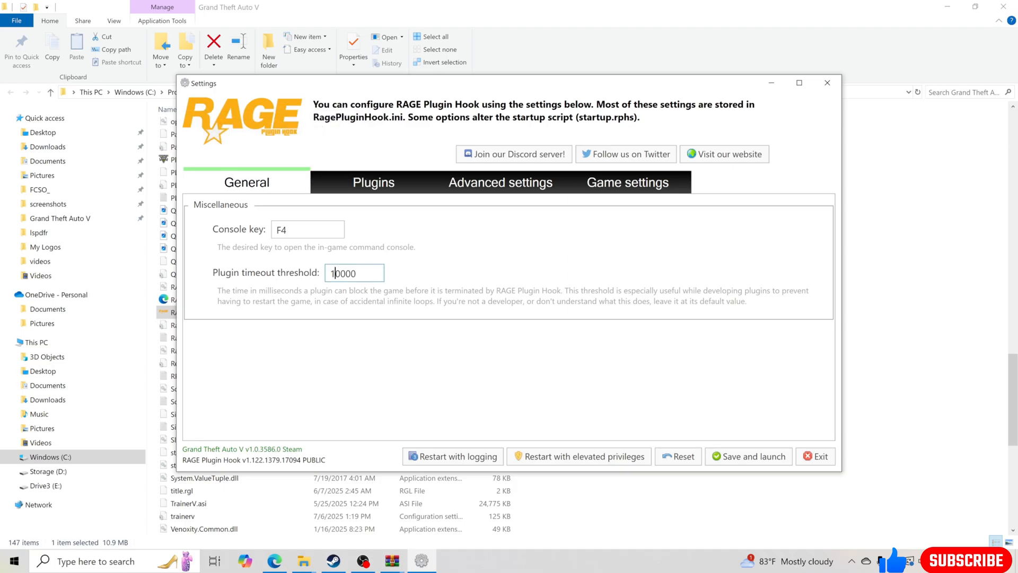
text(60000)
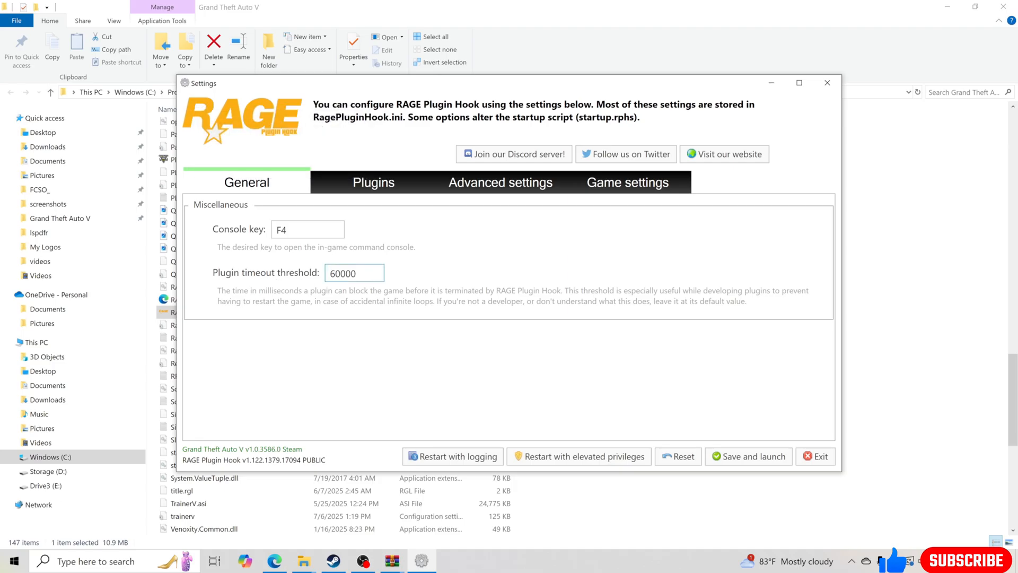
text(10000)
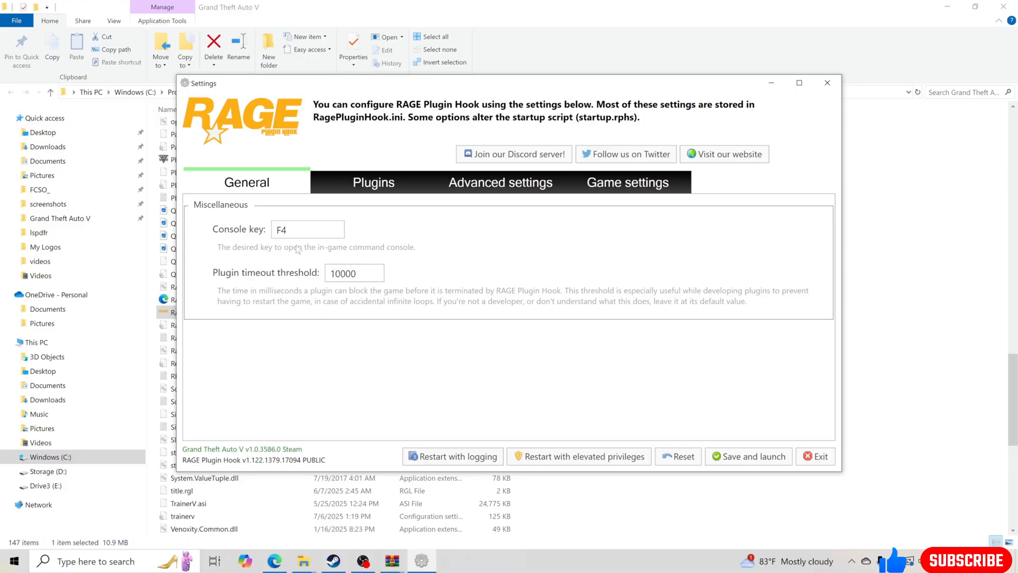
click(374, 181)
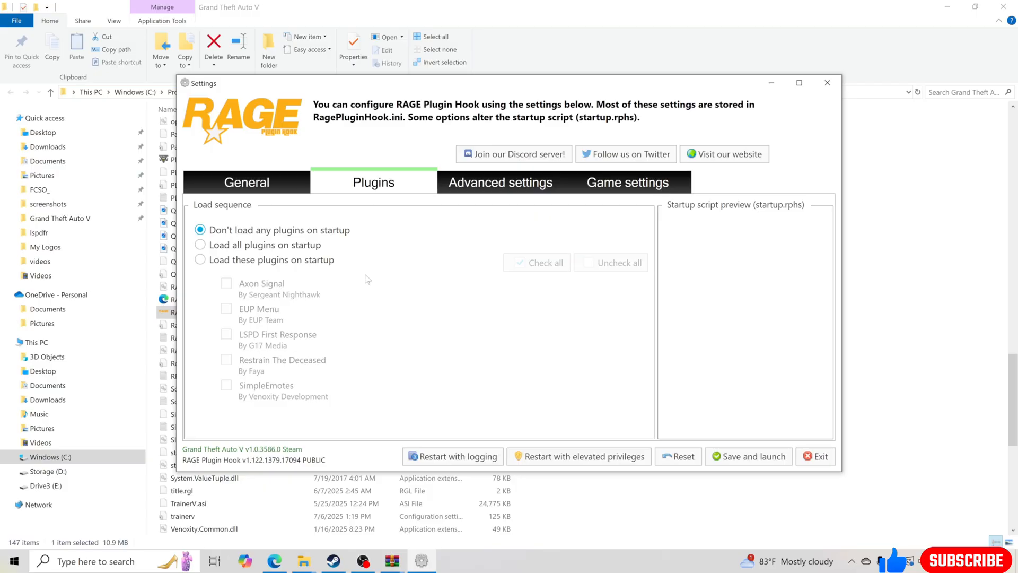
mouse_move(394, 357)
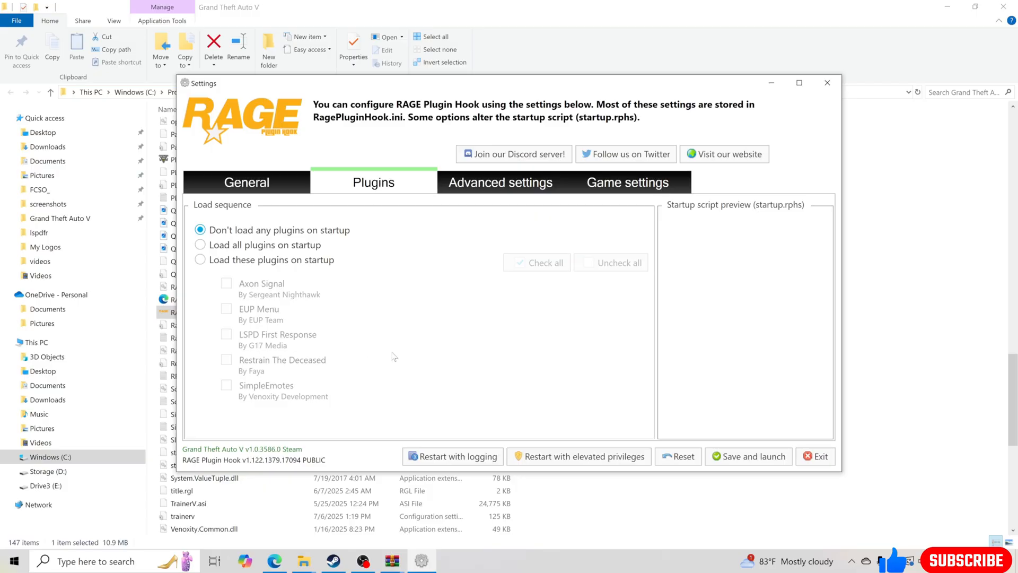
mouse_move(366, 352)
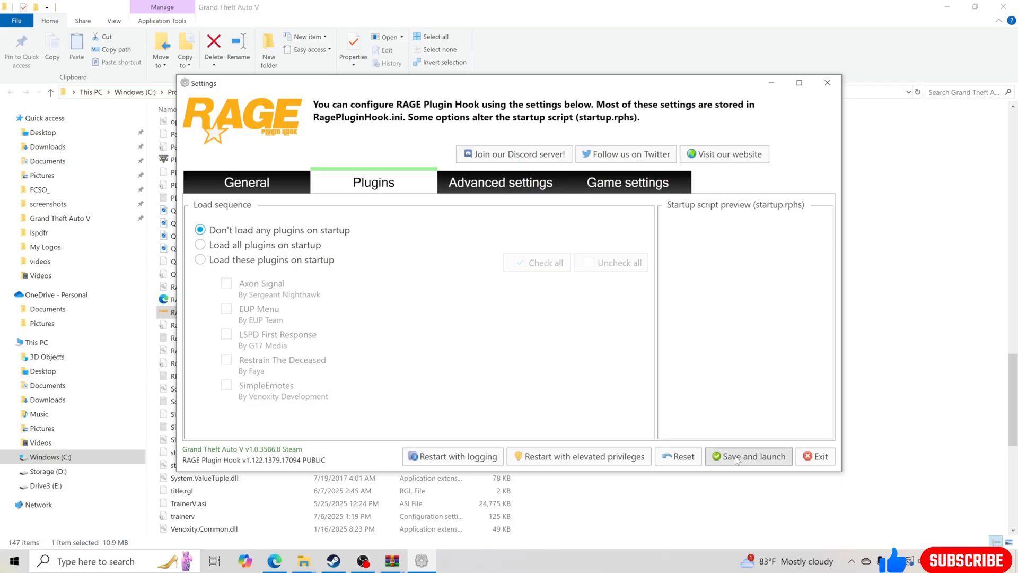
Step: Save the settings with no plugins loading on startup and launch GTA V via Steam
click(748, 456)
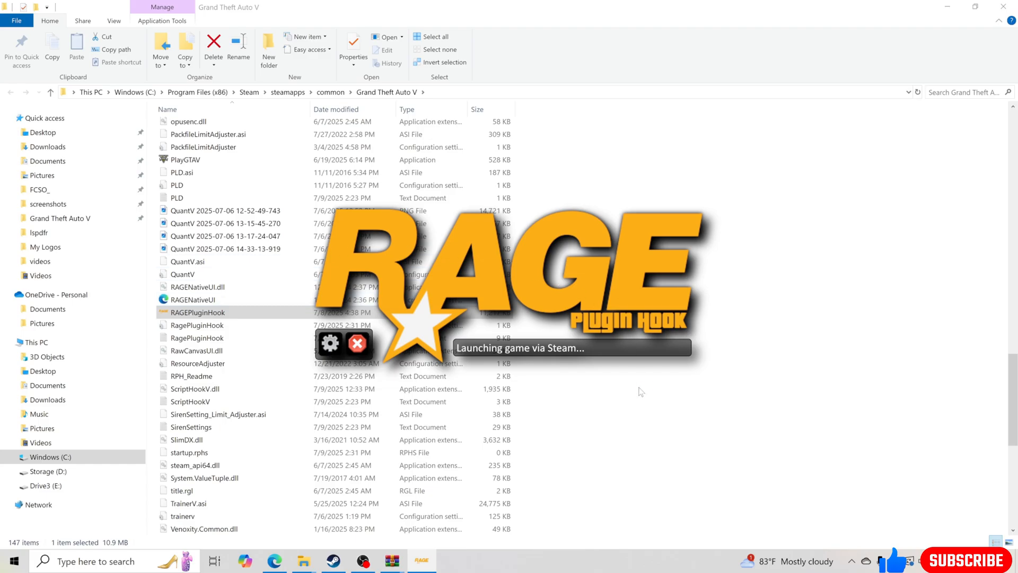
mouse_move(563, 327)
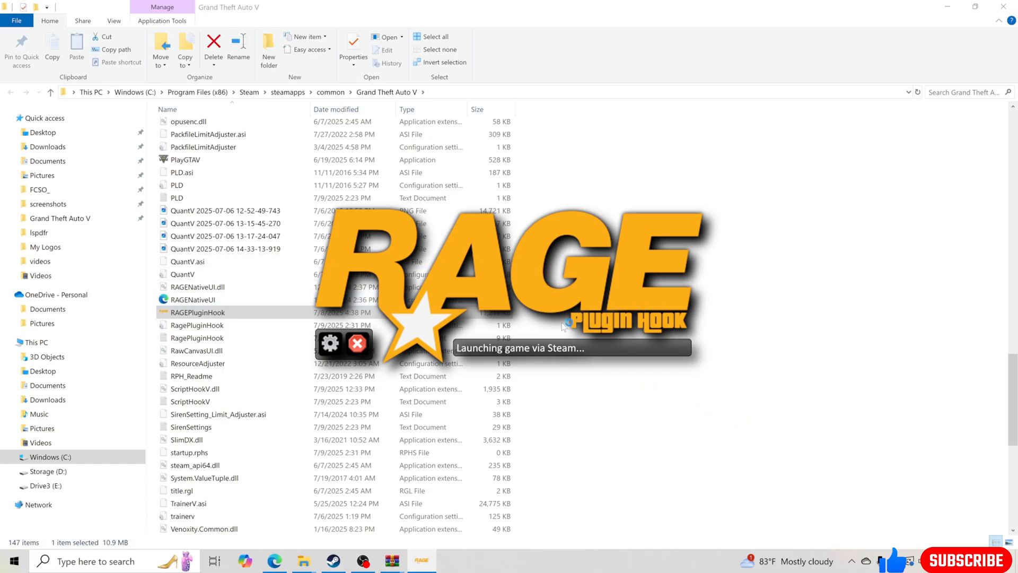
mouse_move(600, 456)
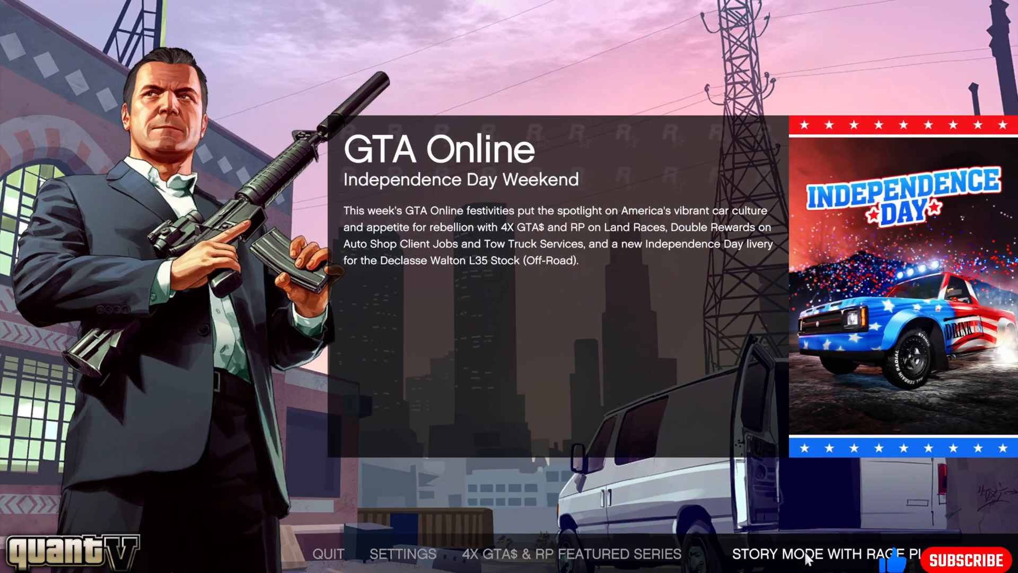
Step: Start Story Mode with RAGE Plugin Hook from the GTA V start screen
click(812, 554)
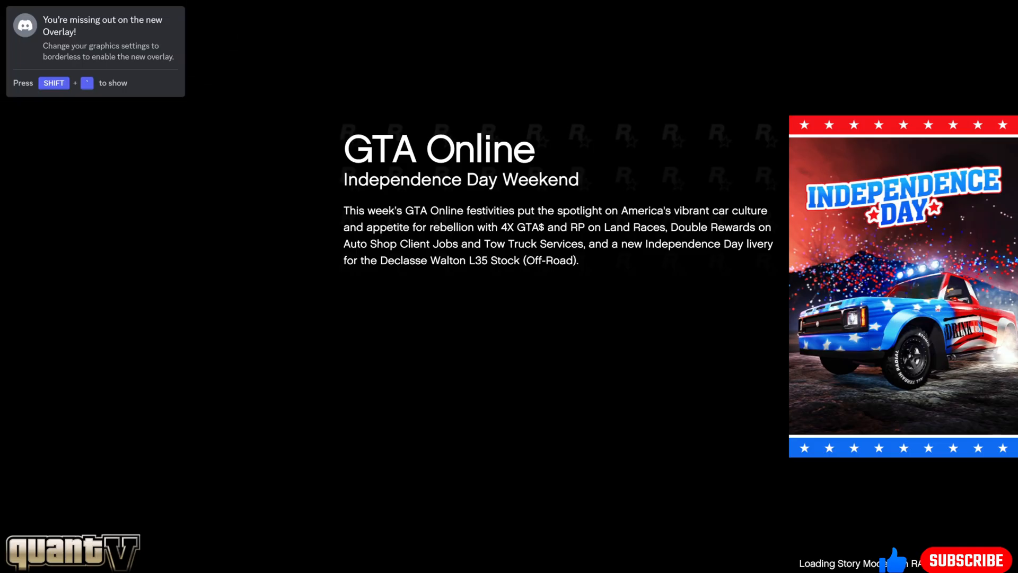